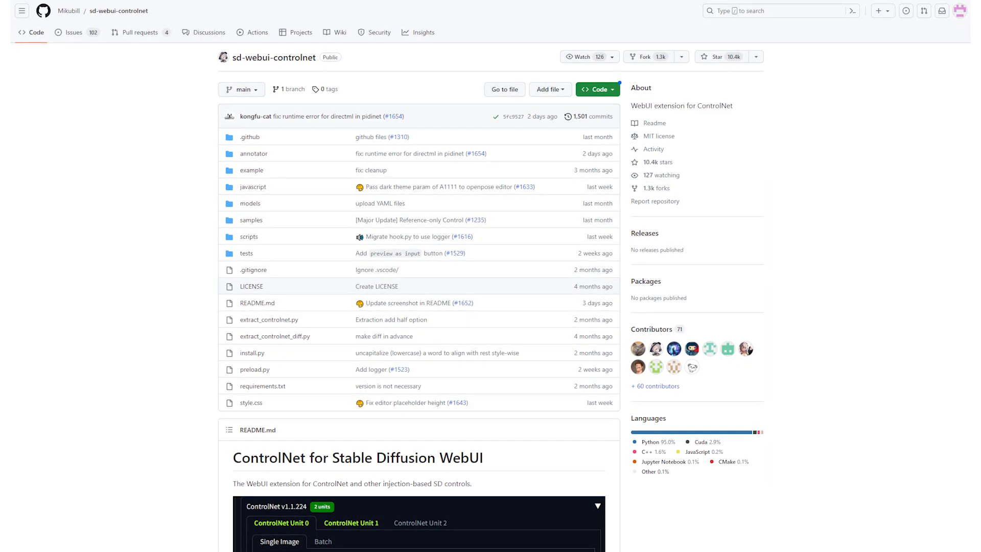
scroll("down", 3)
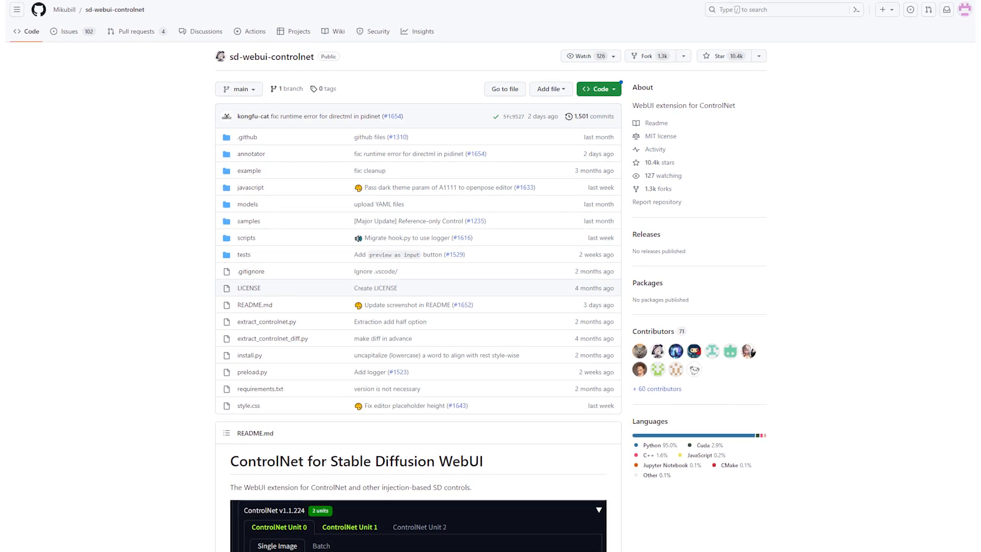
scroll("down", 3)
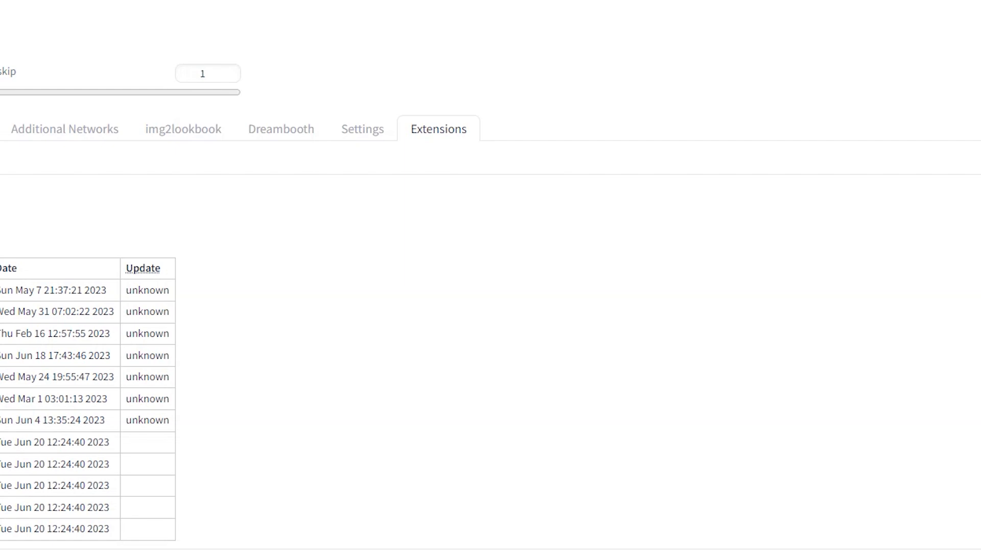
scroll("up", 3)
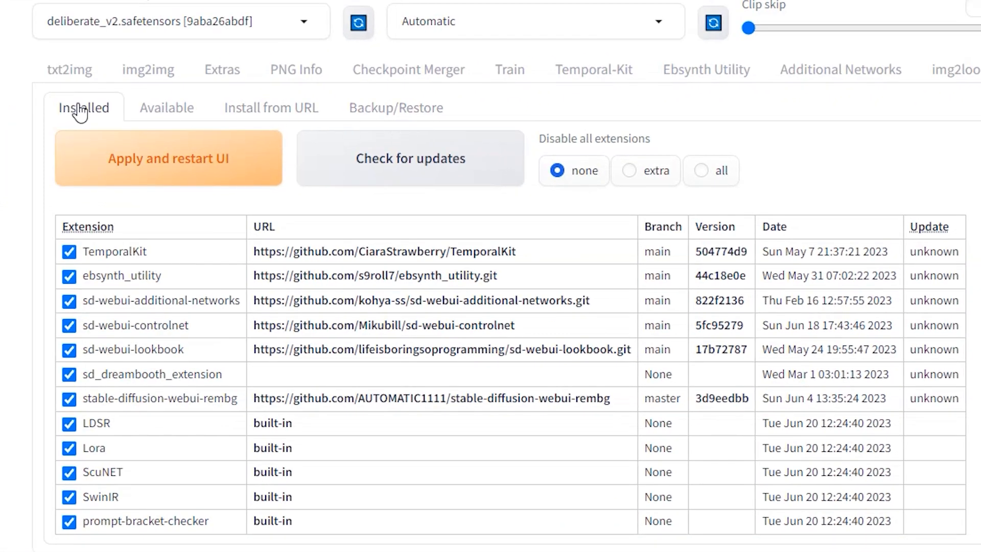
left_click(271, 108)
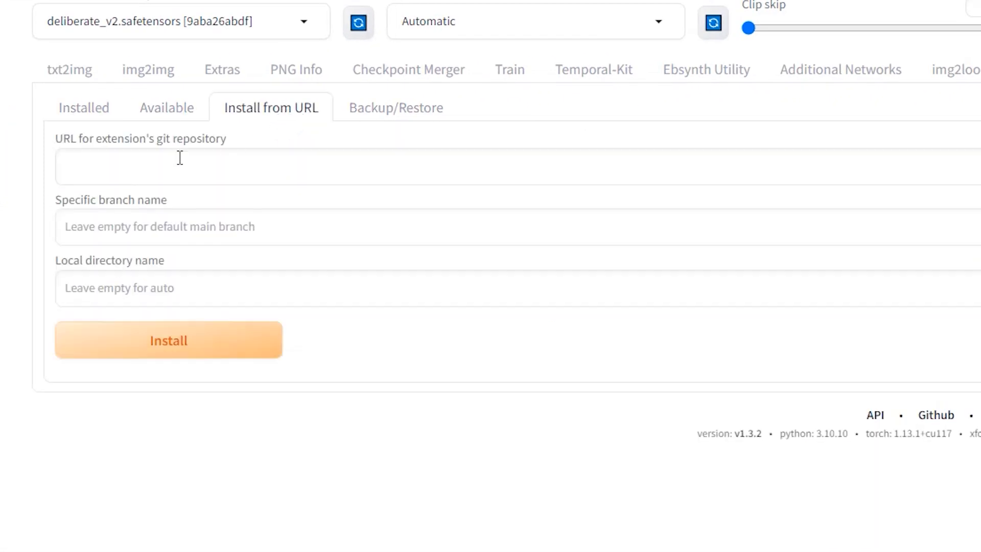
type("https://github.com/Mikubill/sd-webui-controlnet")
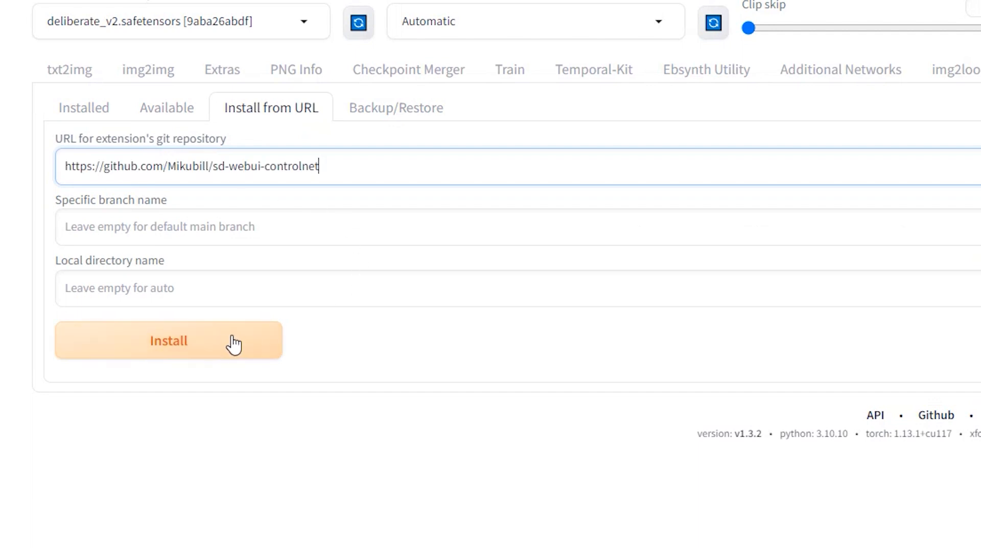
left_click(84, 107)
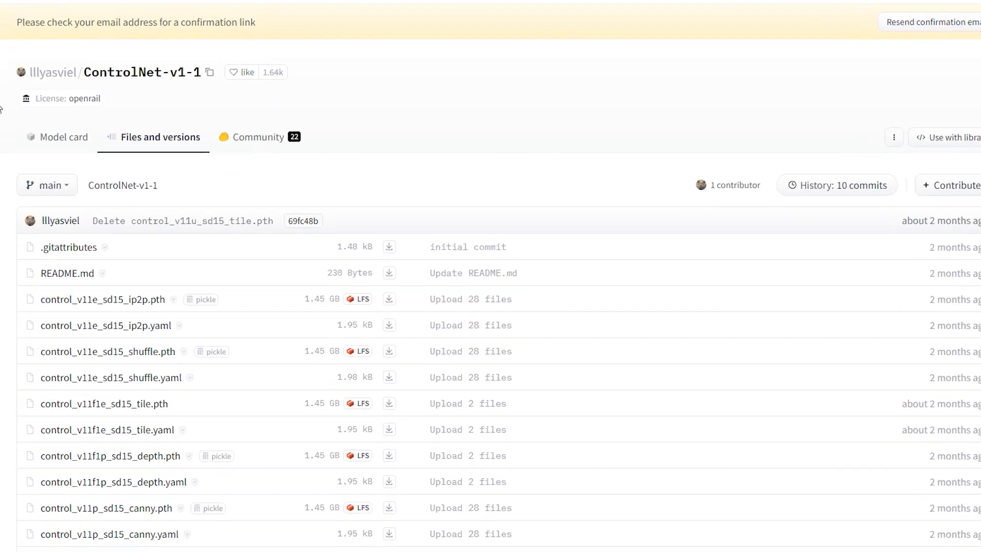
scroll("down", 3)
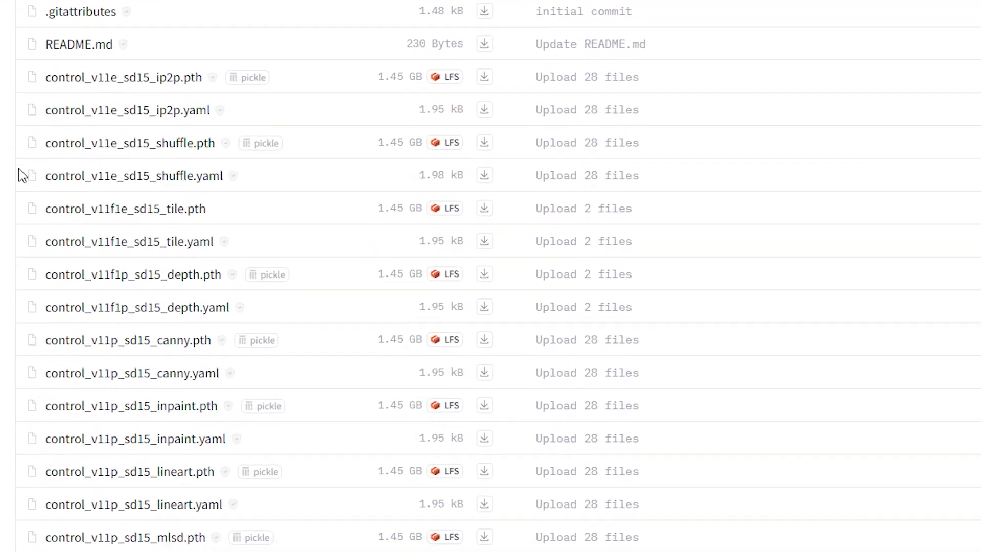
scroll("down", 3)
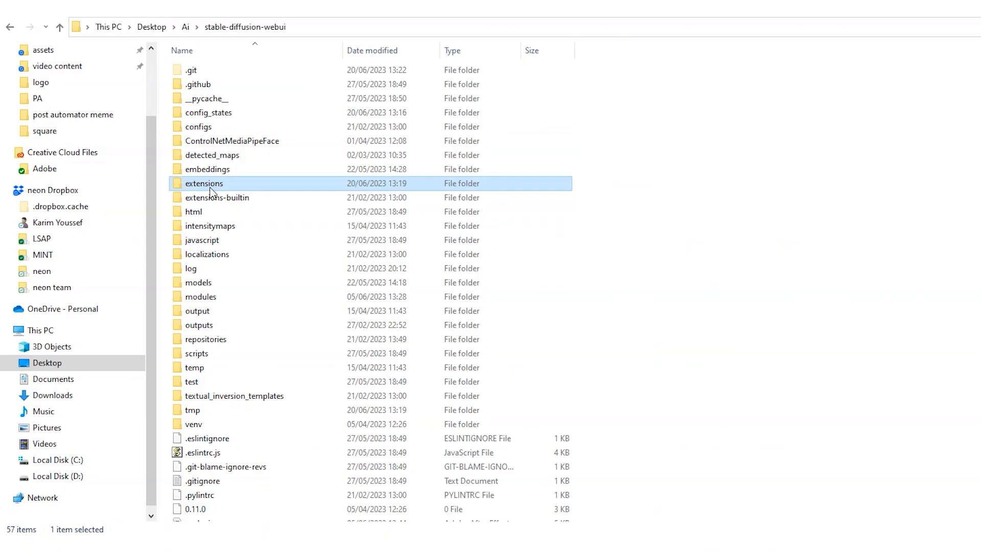
Step: Browse into the extensions and sd-webui-controlnet folders toward the models folder
double_click(202, 184)
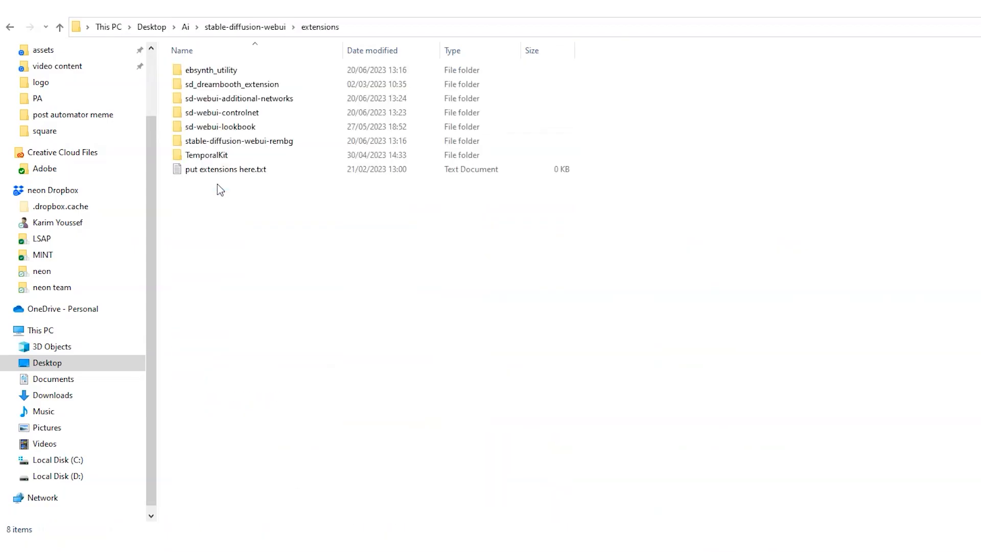
double_click(220, 113)
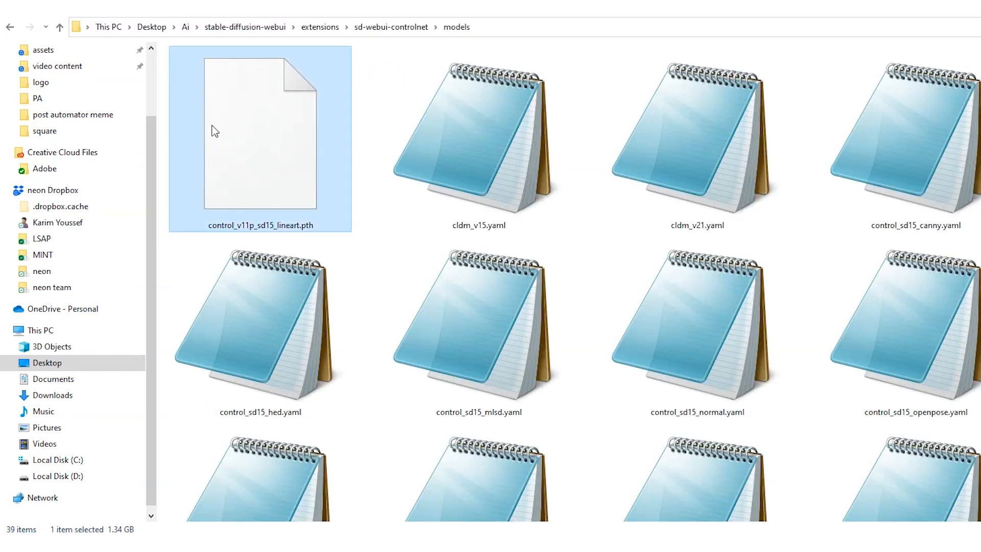
mouse_move(282, 135)
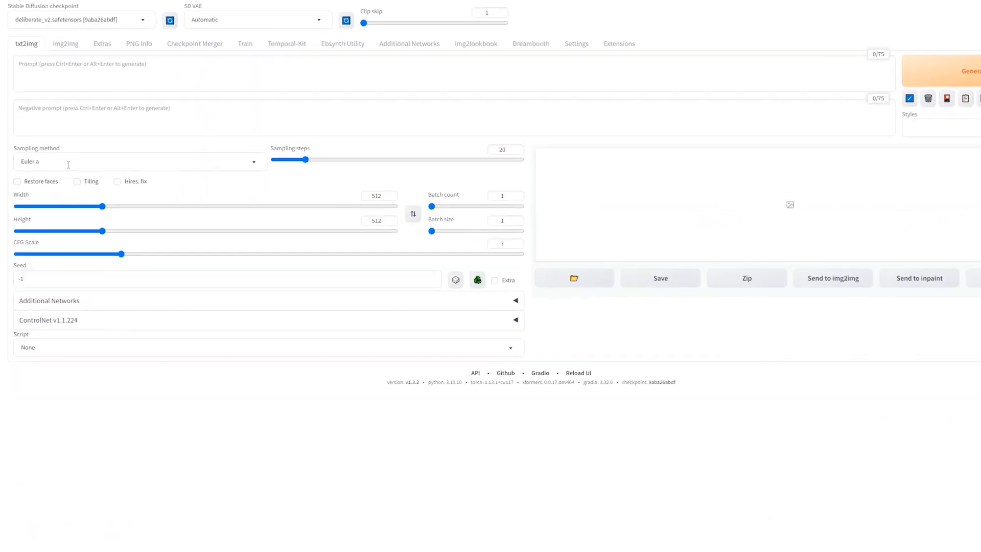
Step: Use DPM++ 2M SDE Karras at 31 sampling steps with width 1024
left_click(139, 161)
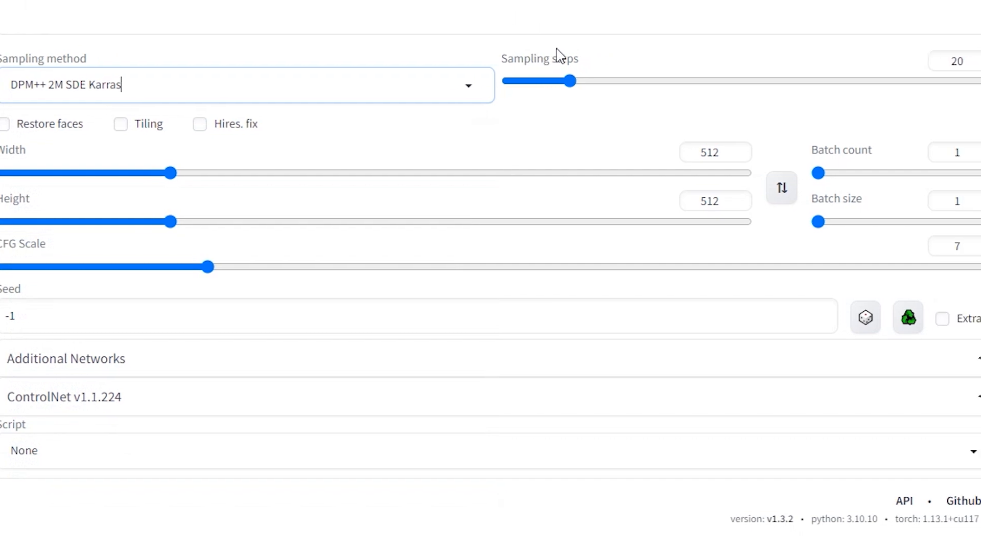
left_click_drag(566, 80, 436, 80)
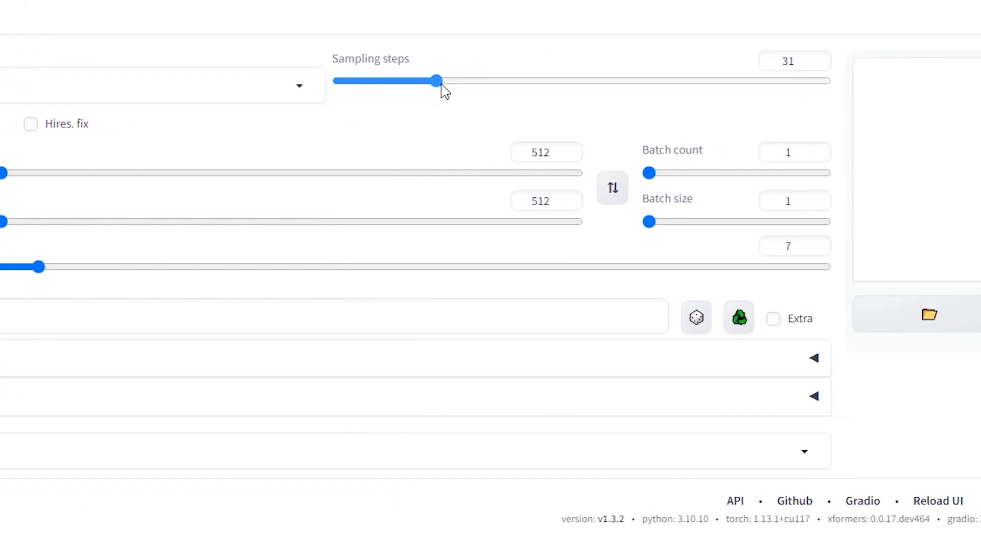
left_click_drag(436, 80, 463, 80)
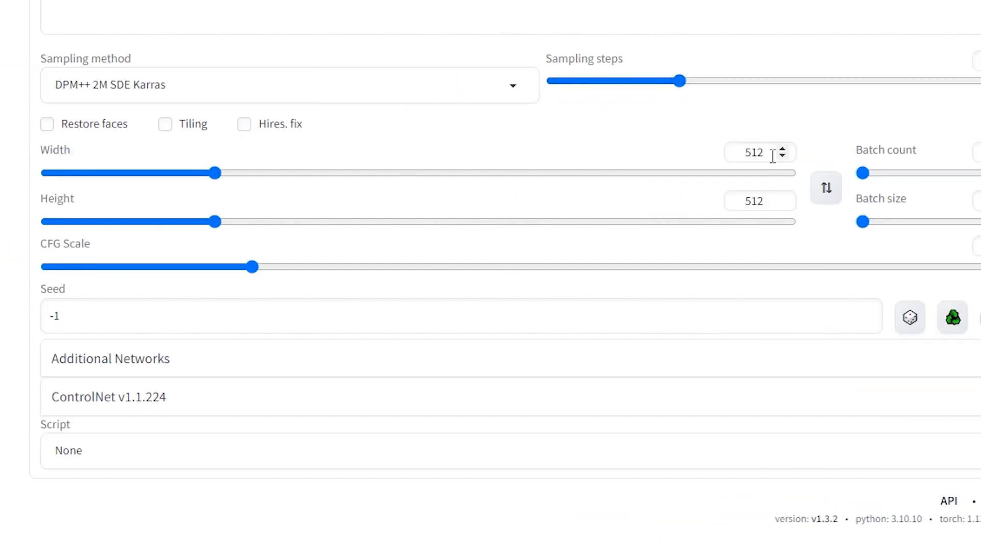
type("1024")
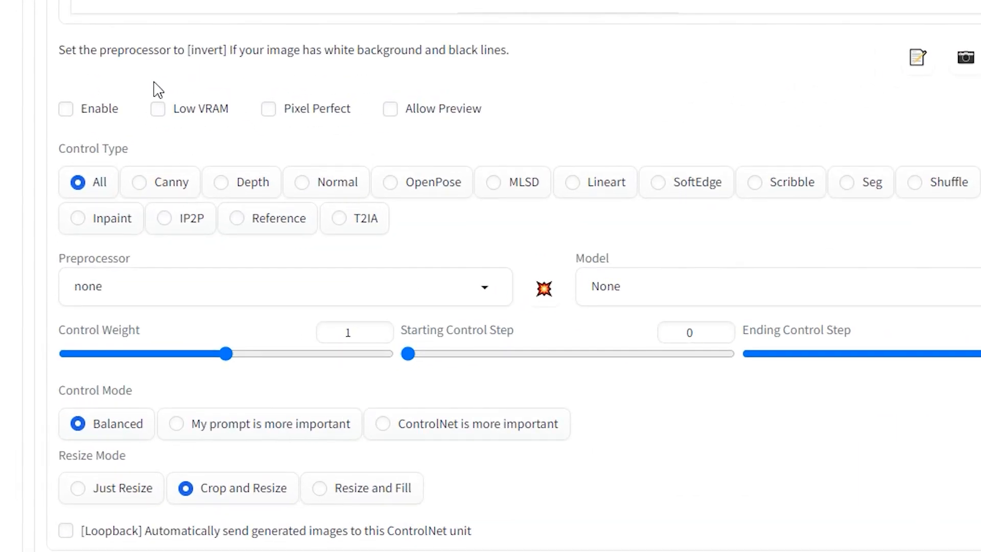
Step: Enable ControlNet unit 0 with Pixel Perfect and the Lineart control type
left_click(65, 111)
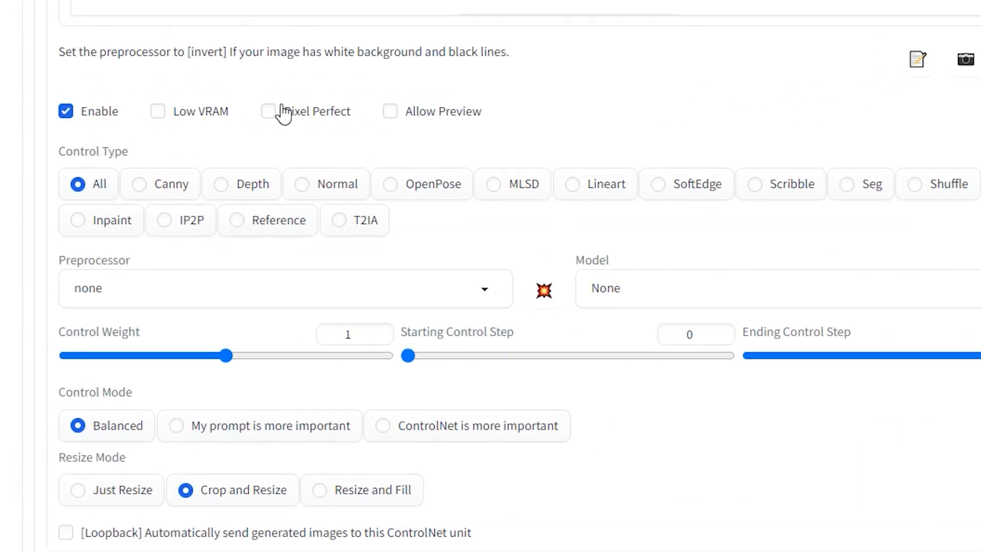
left_click(268, 111)
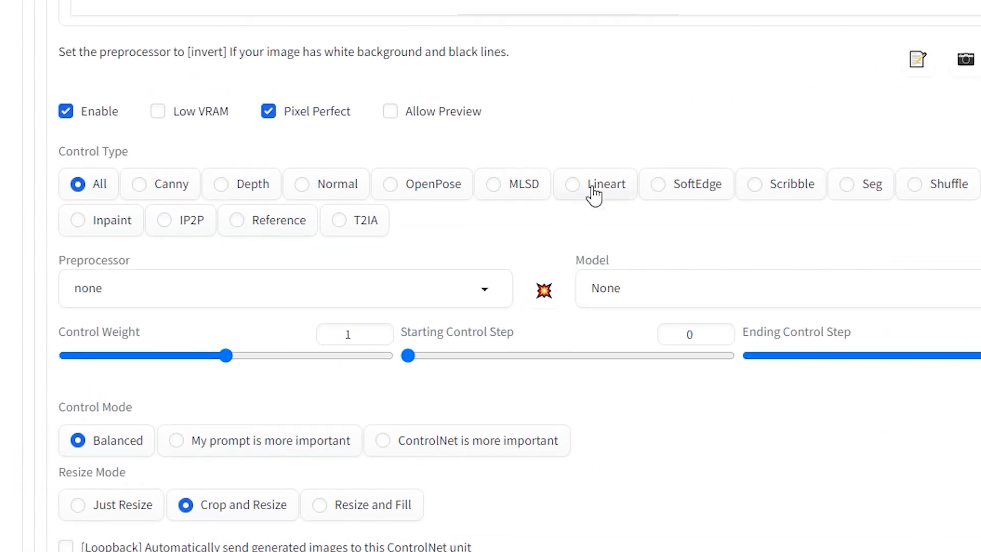
left_click(571, 184)
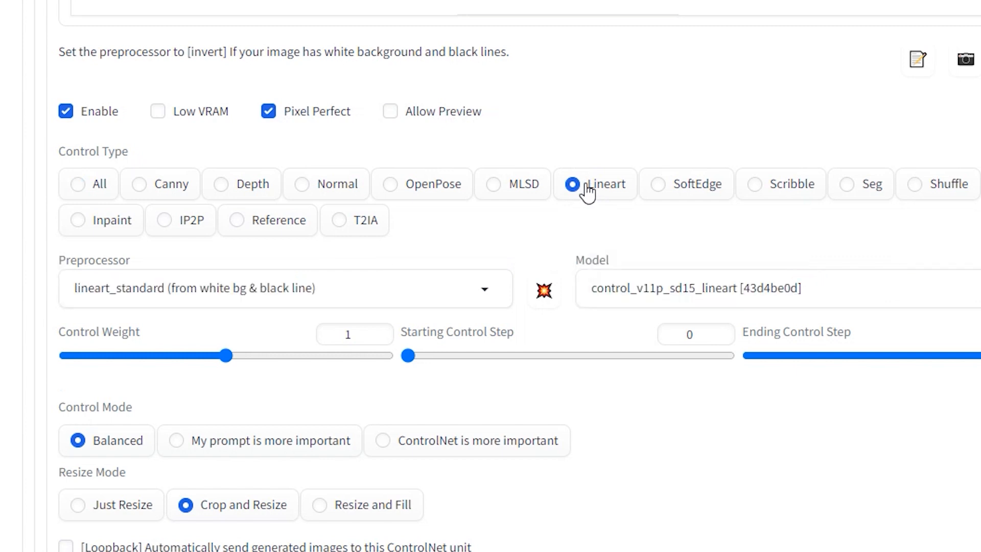
left_click(719, 288)
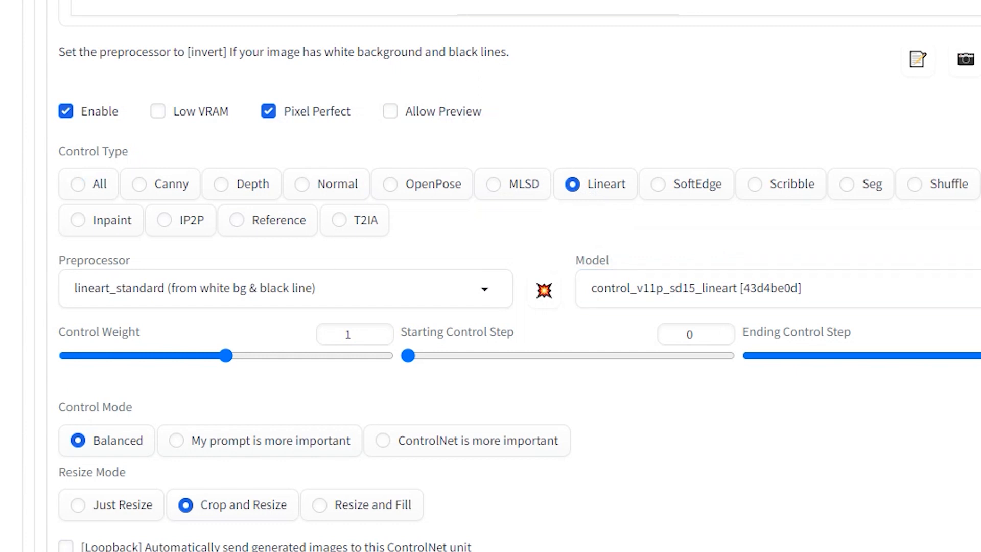
scroll("up", 3)
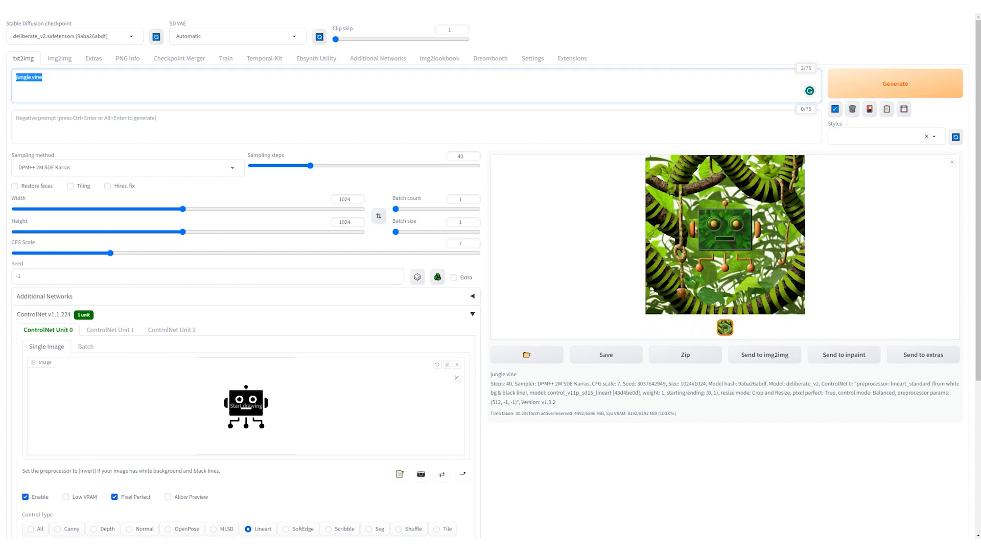
Step: Generate a 'swimming pool' image from the robot lineart and preview it enlarged
type("swimming pool")
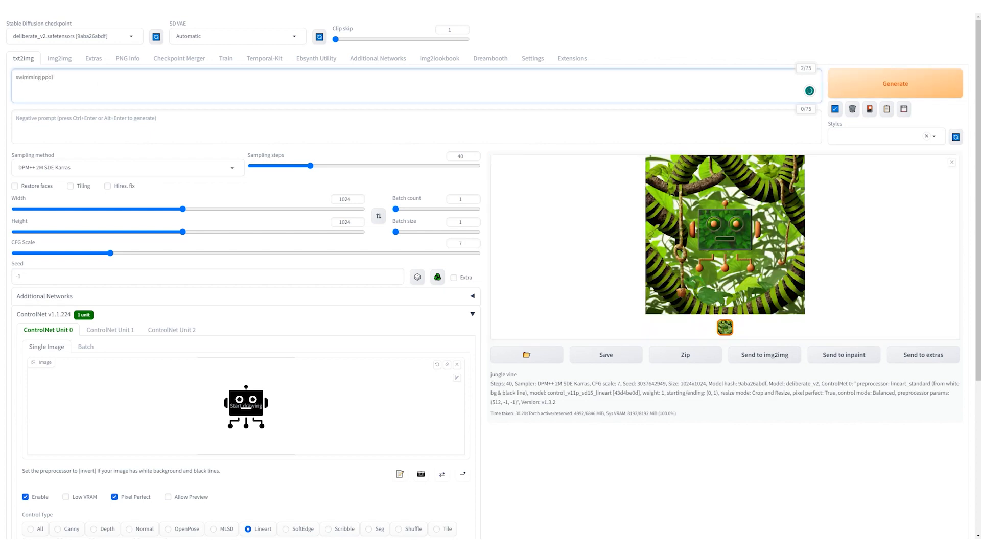
left_click(894, 83)
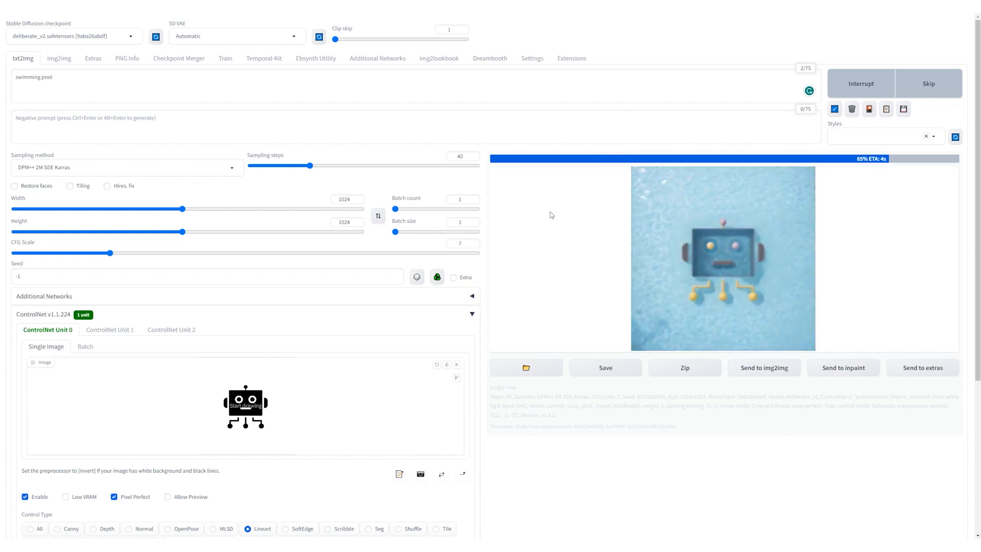
left_click(722, 257)
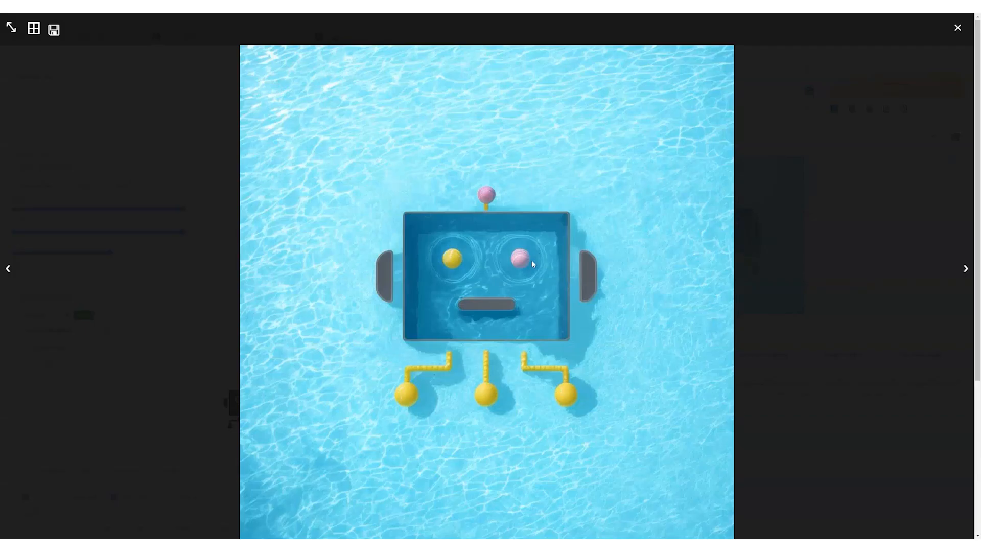
left_click(956, 28)
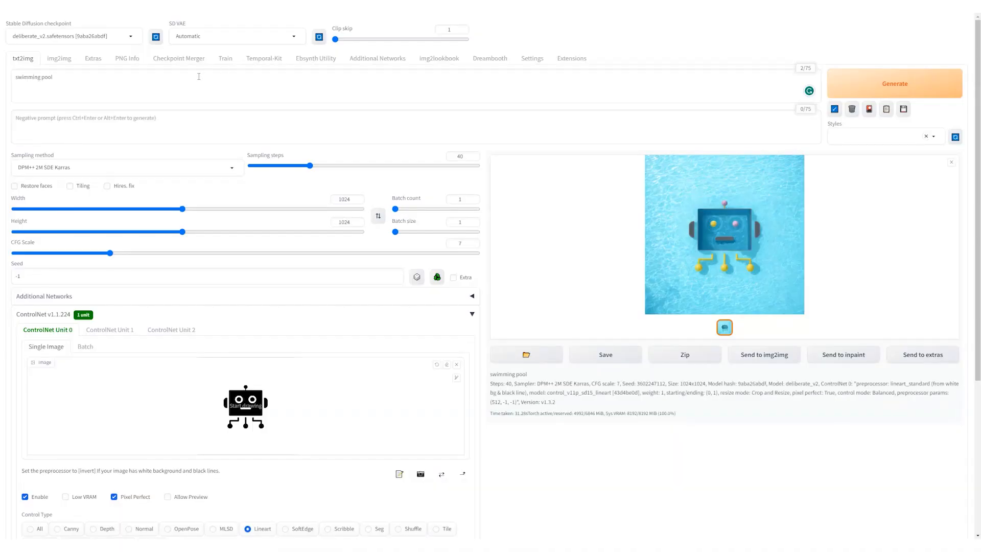
Step: Generate 'crop circle' and 'crayon drawing' images, previewing each result enlarged
left_click(894, 83)
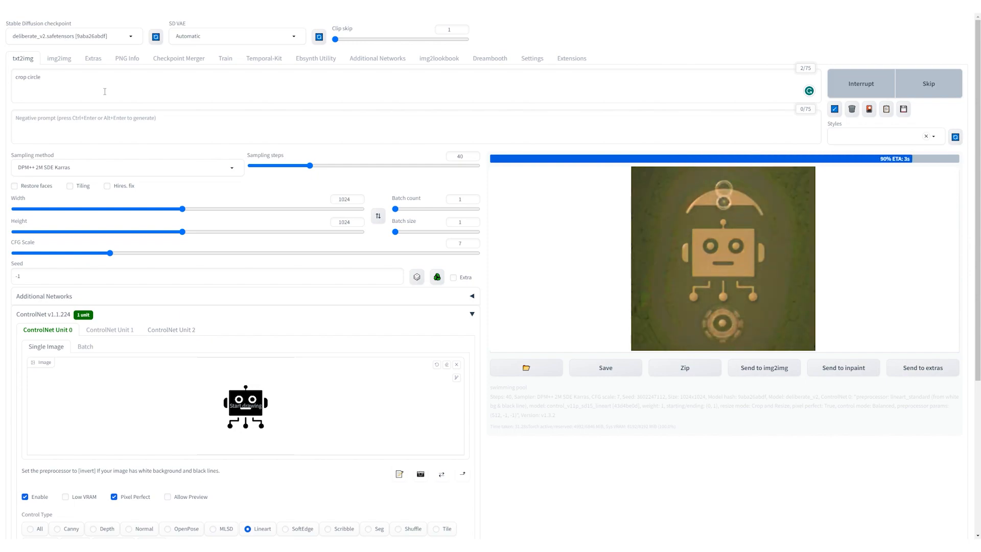
left_click(722, 257)
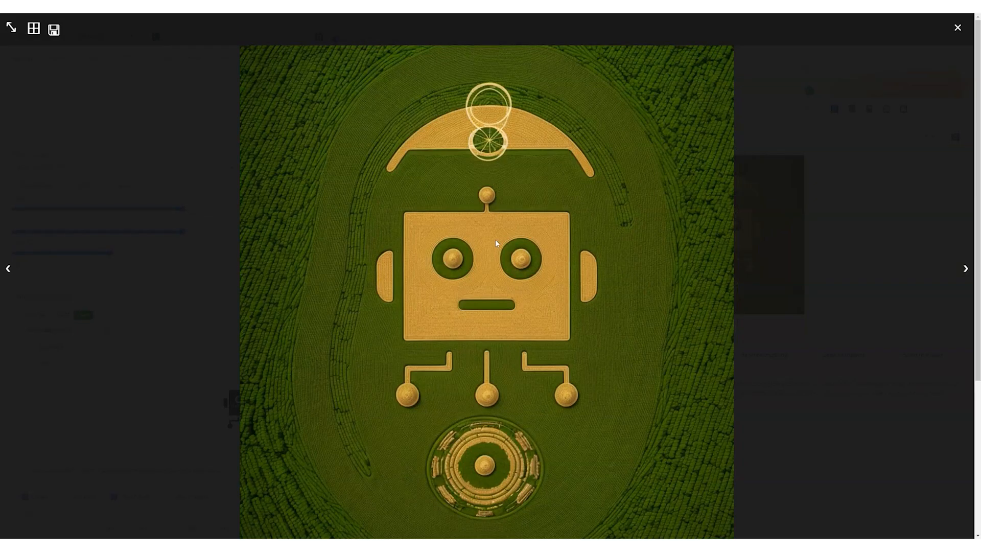
left_click(956, 27)
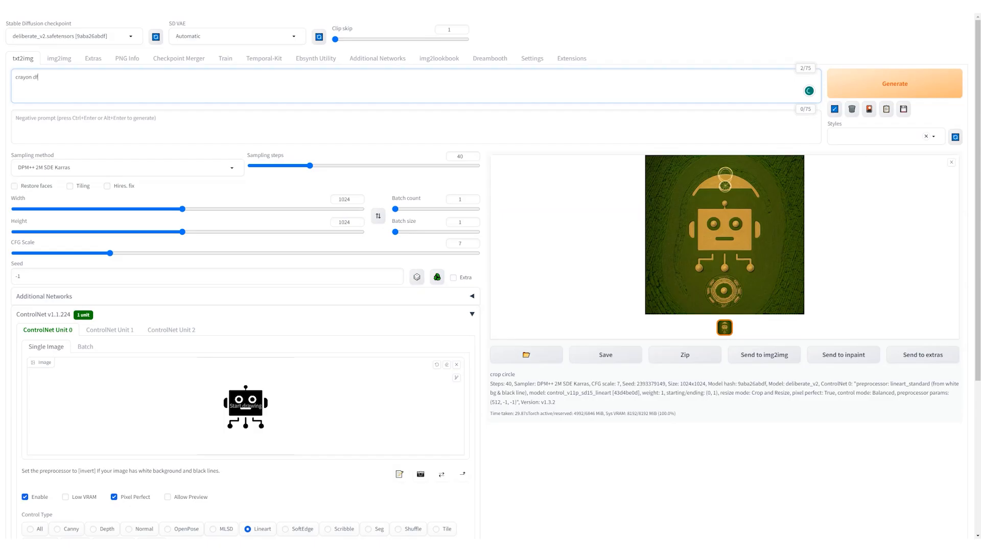
type("rawing")
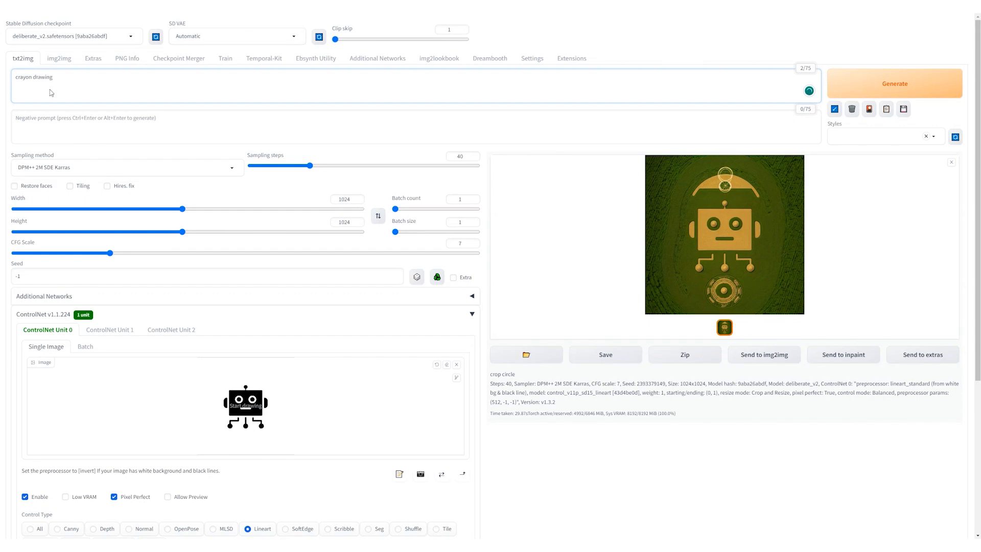
left_click(724, 234)
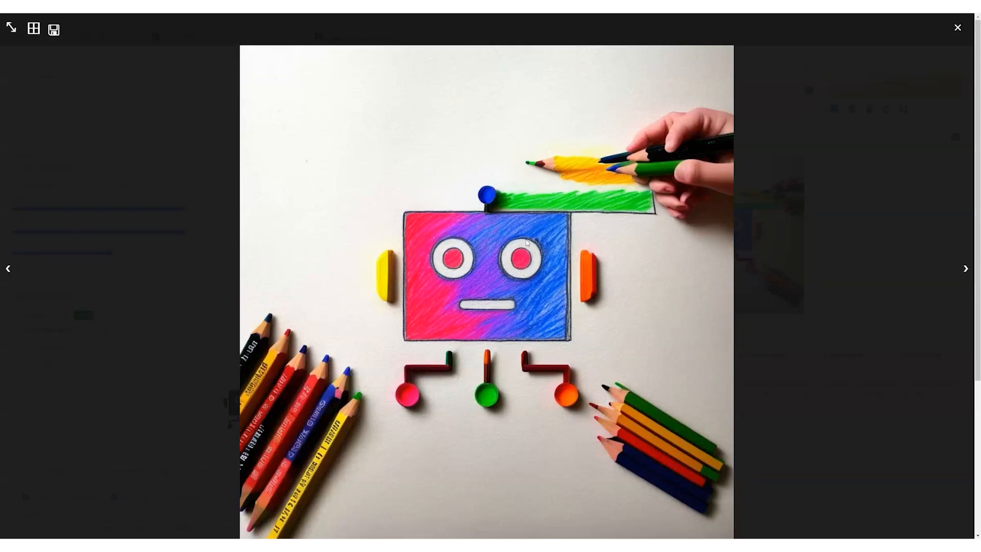